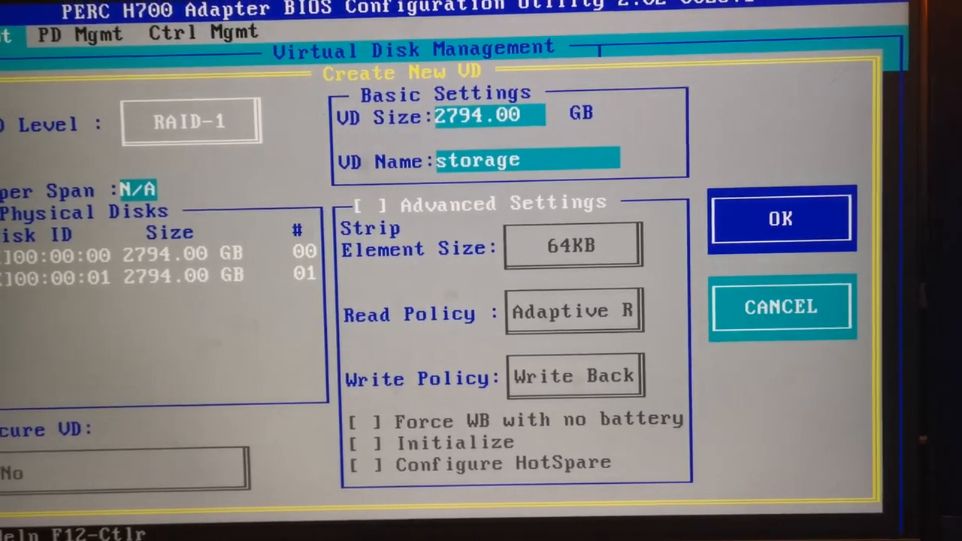
- Confirm the Create New VD dialog to build the 2794 GB RAID-1 disk 'storage'
left_click(781, 219)
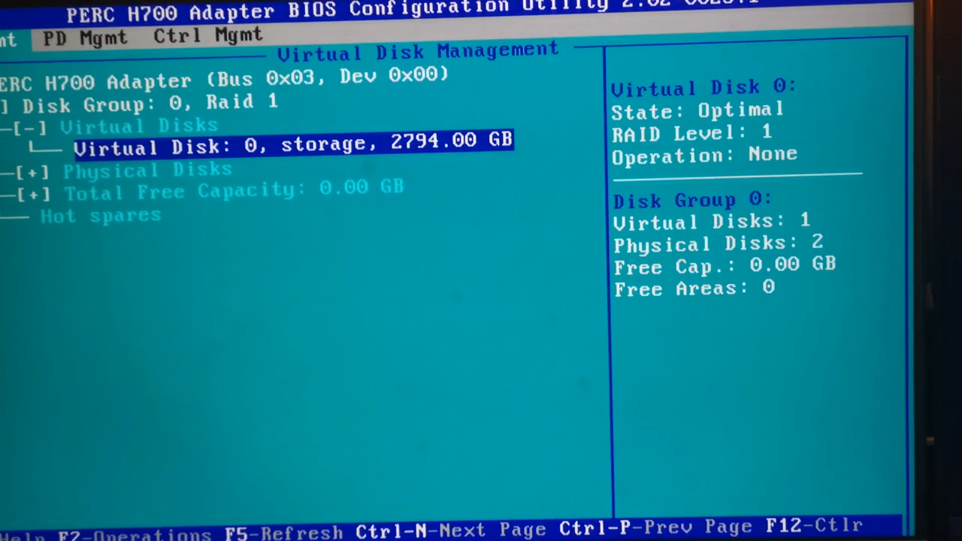